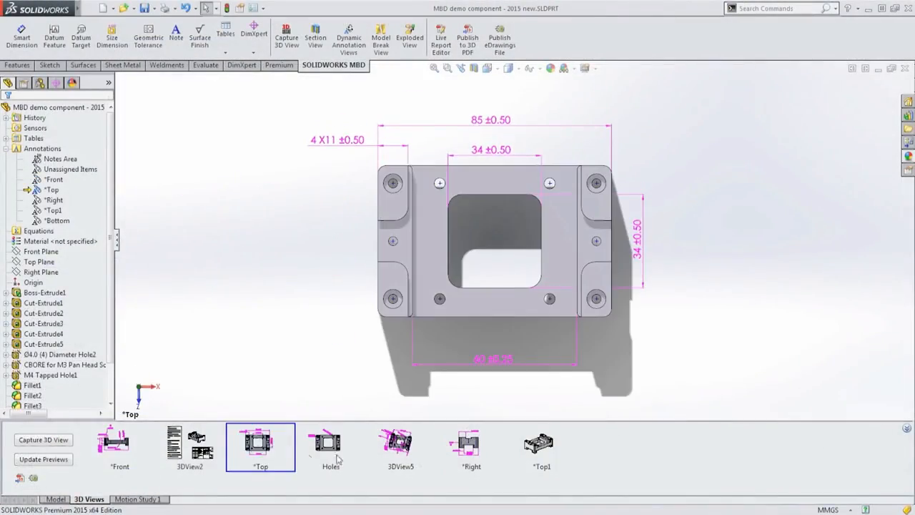
- Trim the shoe-last surface with 3DSketch1, marking the upper region for removal
click(469, 445)
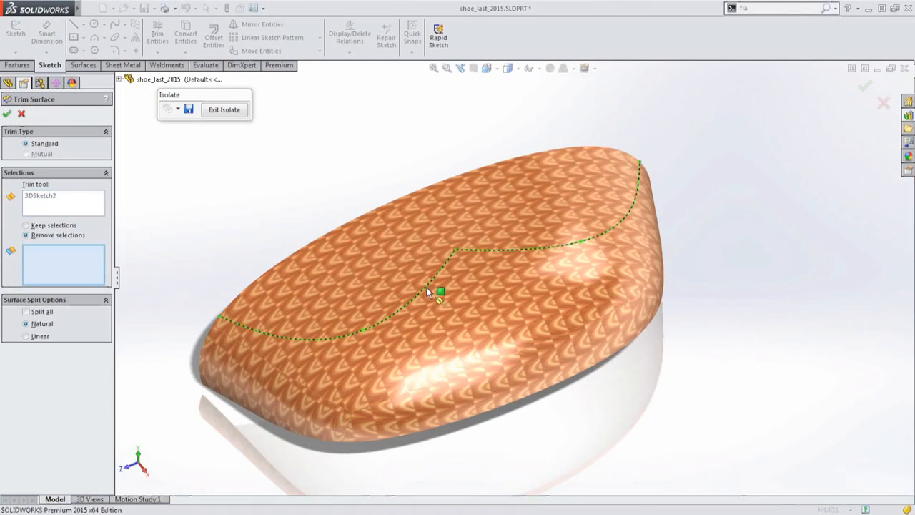
click(440, 292)
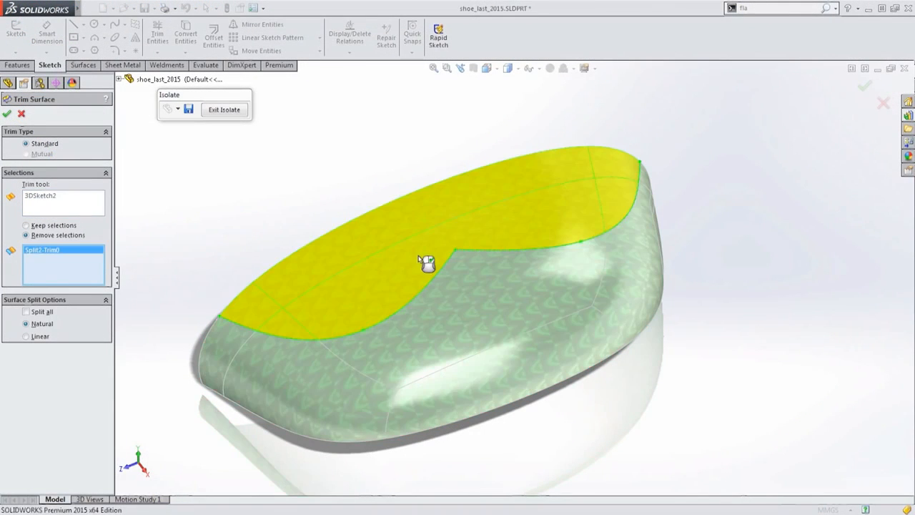